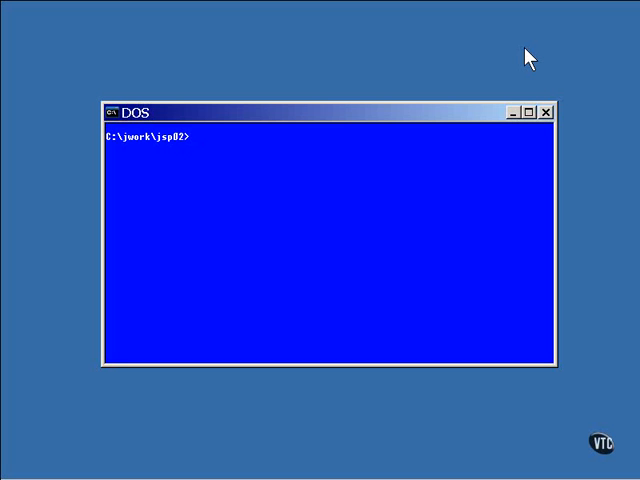
# - Print the source of outloop.jsp with 'type outloop.jsp' at the jsp02 prompt
pyautogui.write('type o')
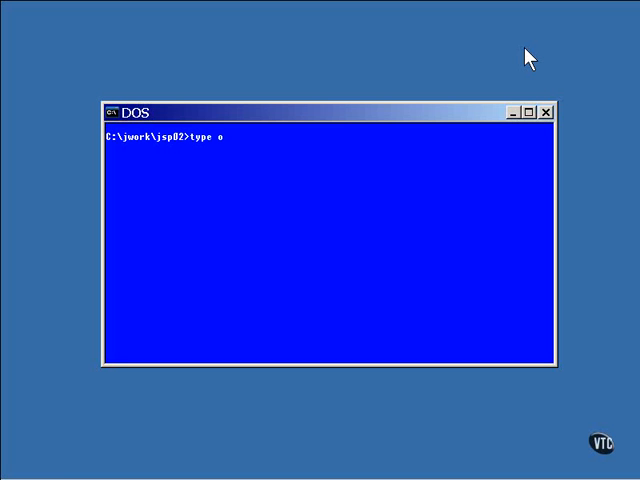
pyautogui.write('utloop')
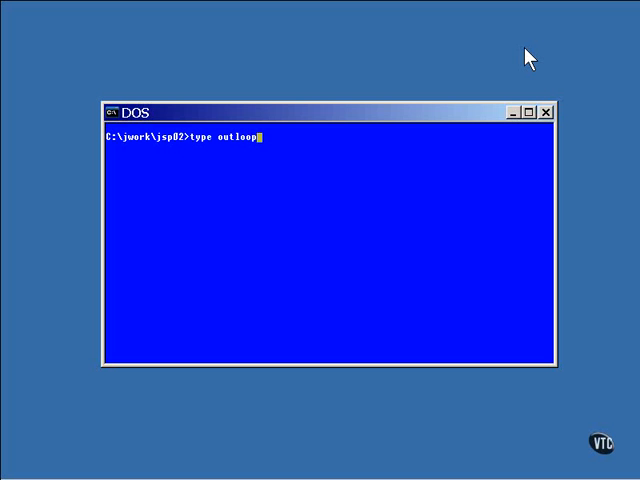
pyautogui.write('.jsp')
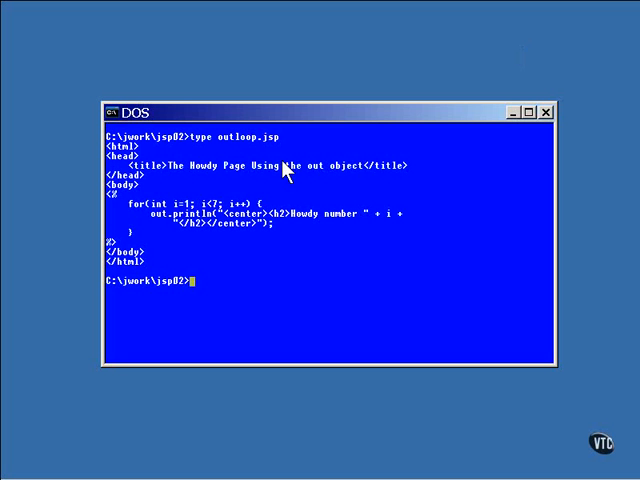
pyautogui.moveTo(186, 242)
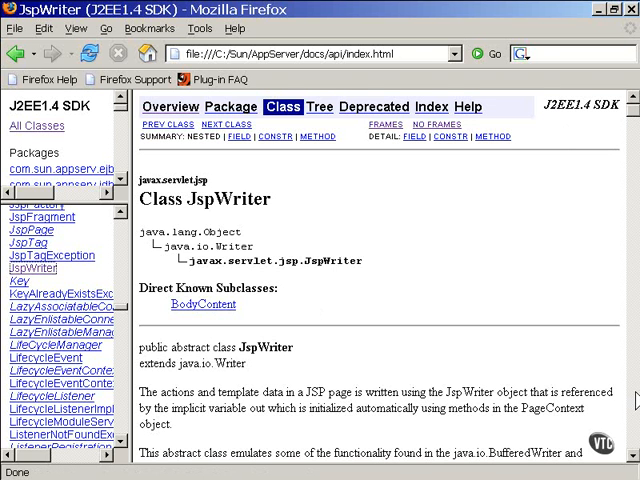
# - Scroll through the JspWriter class page in the J2EE 1.4 SDK docs
pyautogui.scroll(-3)
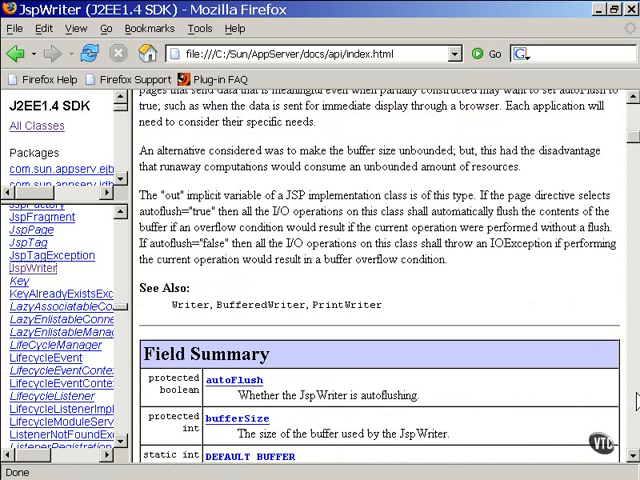
pyautogui.scroll(-3)
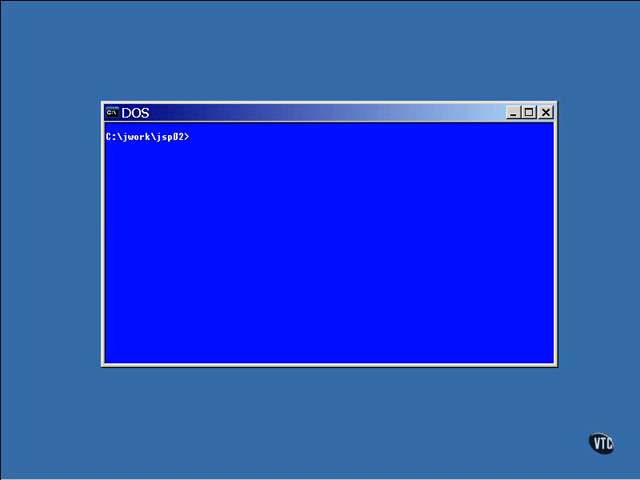
# - List jsp02, print WEB-INF\web.xml, and go back up to jsp02
pyautogui.write('dir')
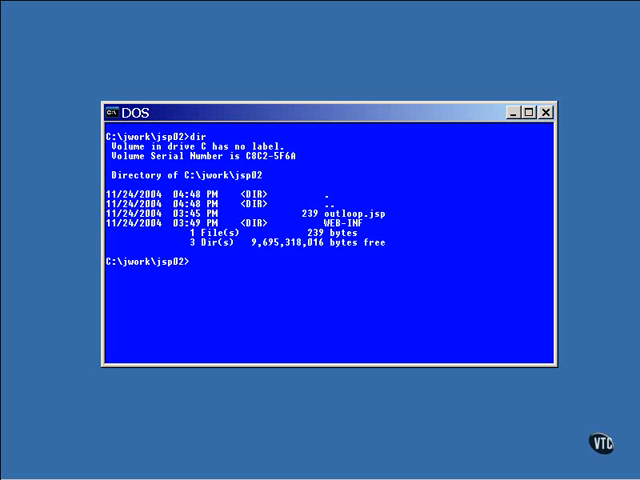
pyautogui.write('cd WEB')
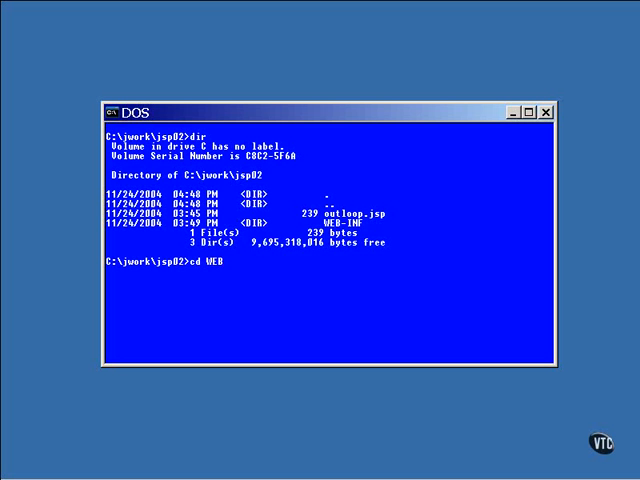
pyautogui.write('-INF')
pyautogui.write('type')
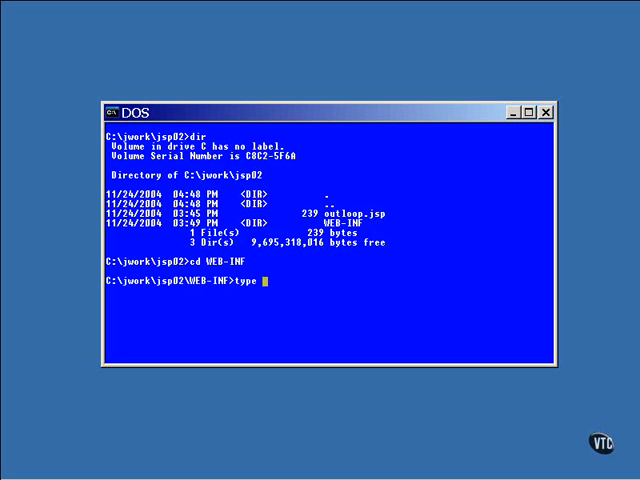
pyautogui.write('web.xml')
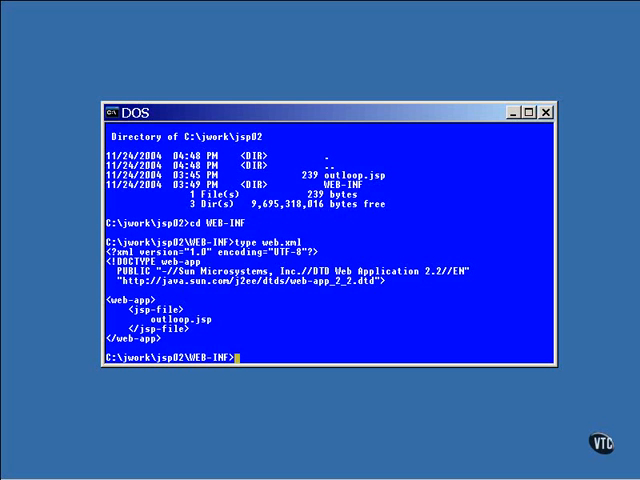
pyautogui.write('cd ..')
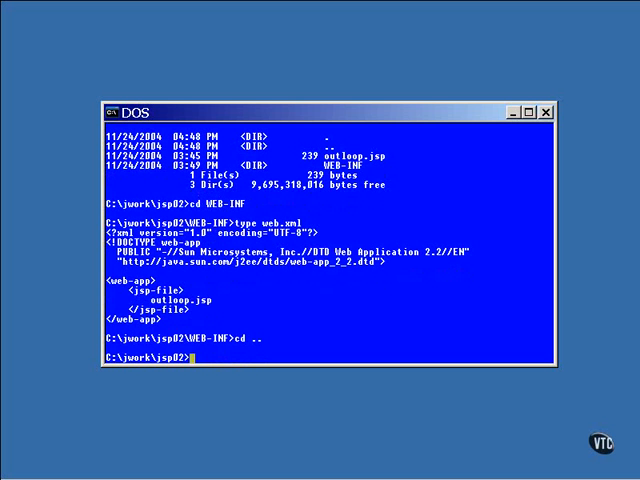
# - Package WEB-INF and outloop.jsp into second.war using 'jar cvf'
pyautogui.write('jar cvf second.war')
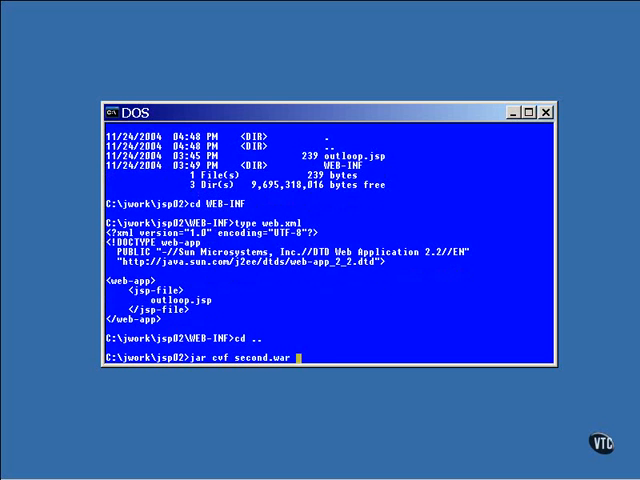
pyautogui.write('WEB-I')
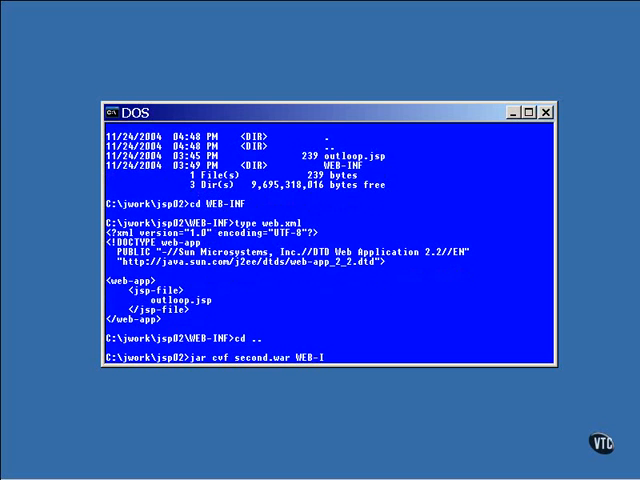
pyautogui.write('ou')
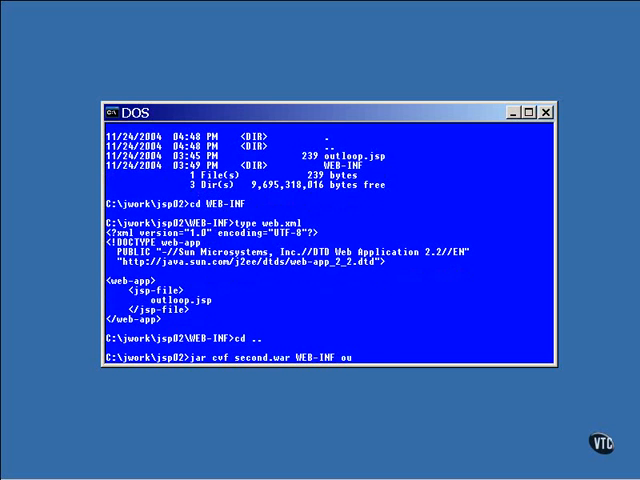
pyautogui.write('tloo')
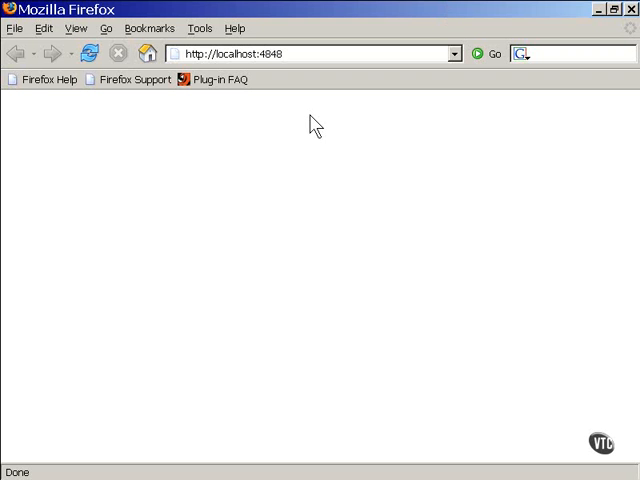
# - Log in to the Admin Console with the admin user name and password
pyautogui.write('/asa')
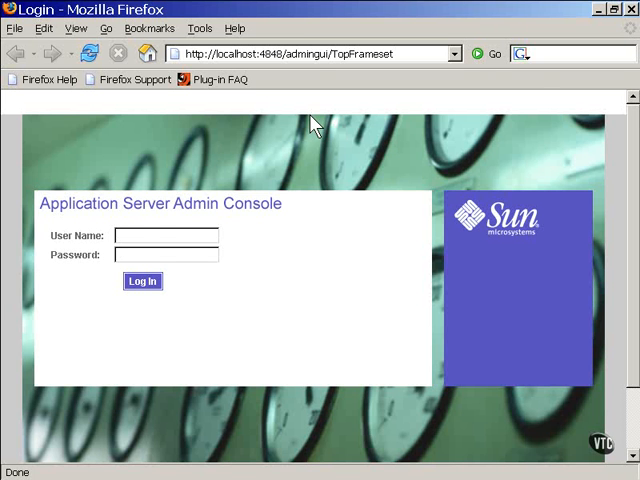
pyautogui.click(167, 235)
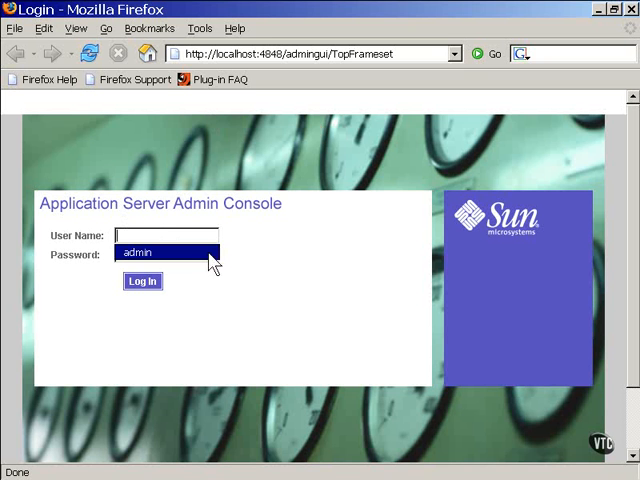
pyautogui.write('admin')
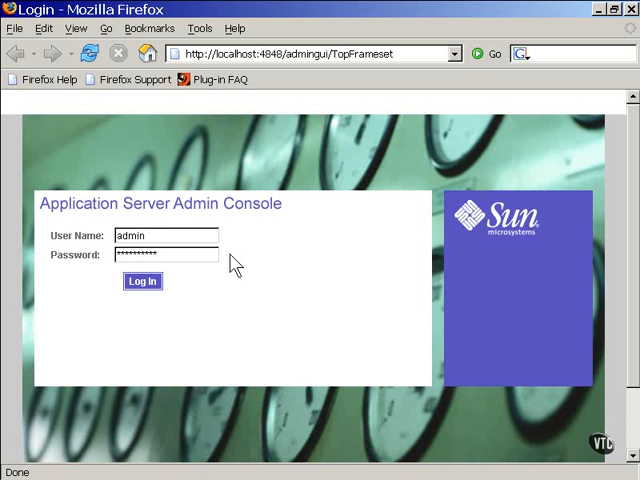
pyautogui.click(142, 281)
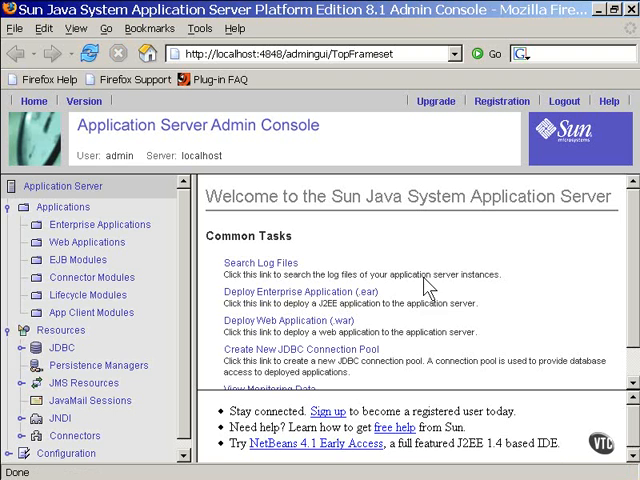
pyautogui.moveTo(432, 290)
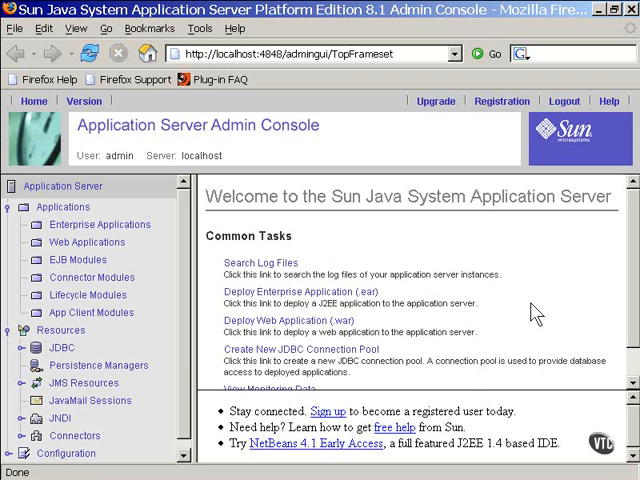
pyautogui.moveTo(330, 338)
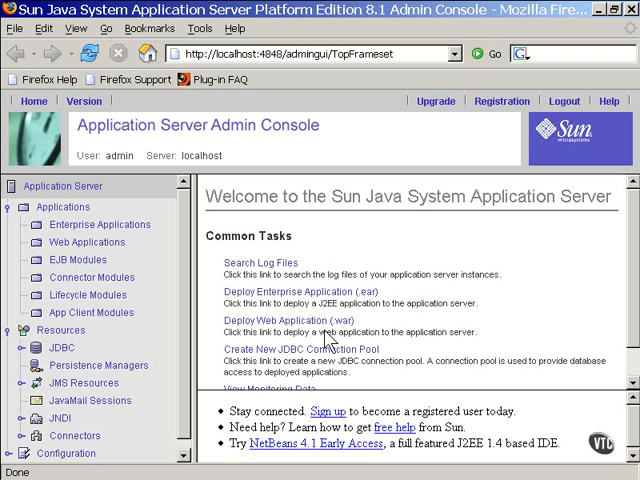
# - Start Deploy Web Application (.war), choose Upload File: Yes, and browse for a file
pyautogui.click(280, 320)
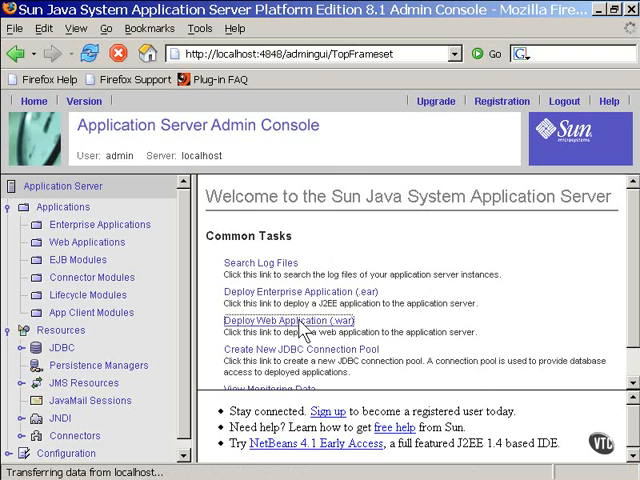
pyautogui.click(281, 320)
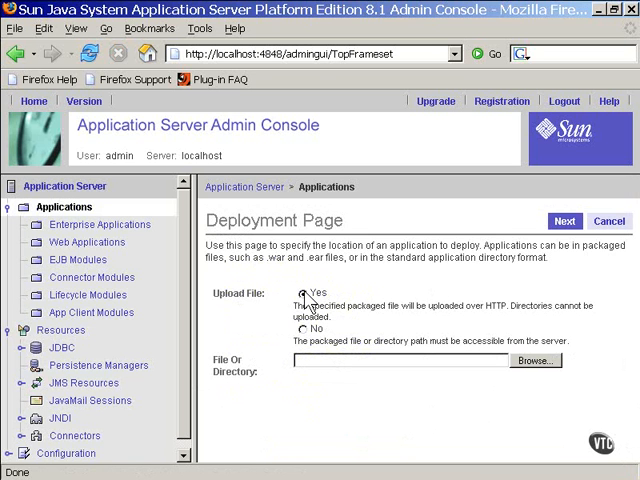
pyautogui.moveTo(308, 302)
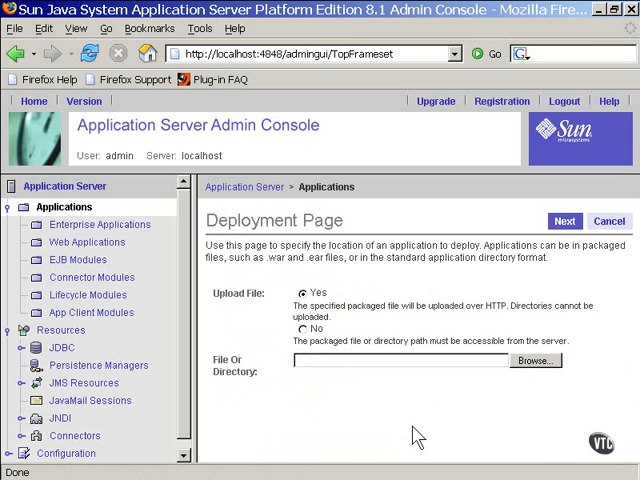
pyautogui.moveTo(558, 390)
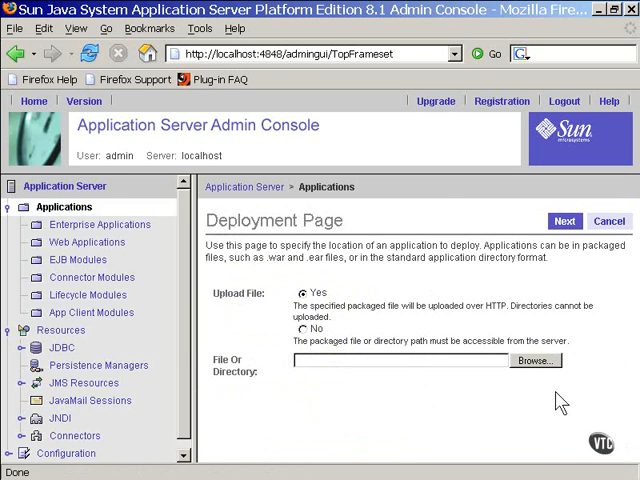
pyautogui.click(535, 361)
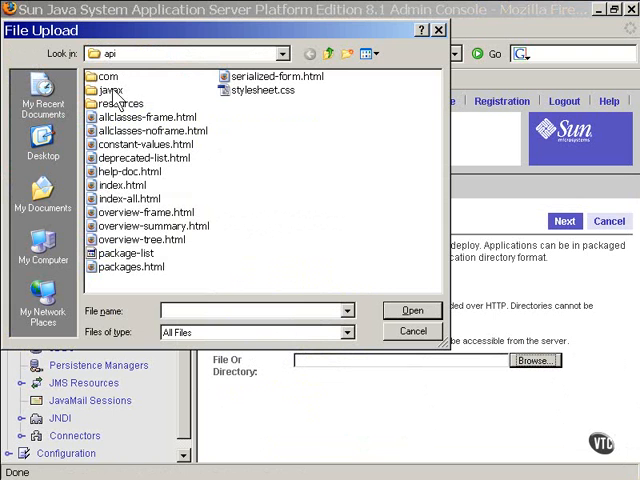
# - Navigate to C:\jwork\jsp02 and pick second.war as the upload file
pyautogui.click(283, 53)
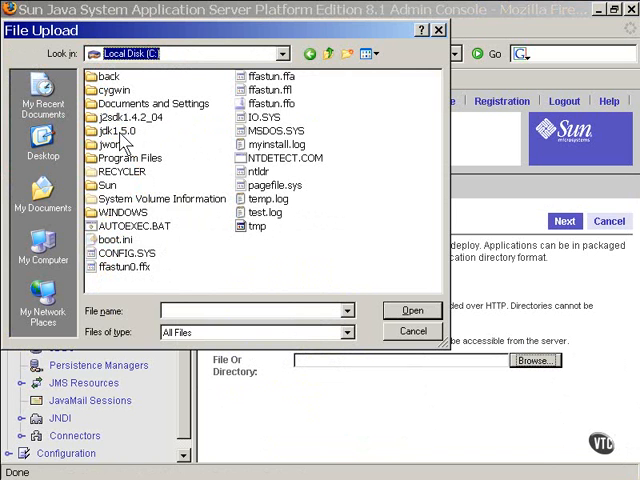
pyautogui.click(112, 144)
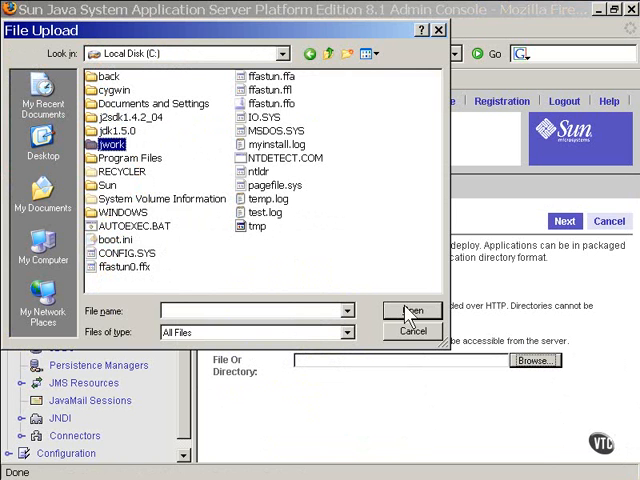
pyautogui.doubleClick(113, 144)
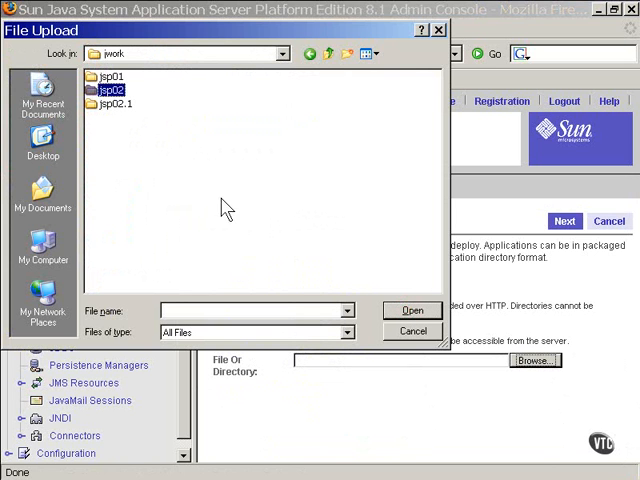
pyautogui.doubleClick(110, 90)
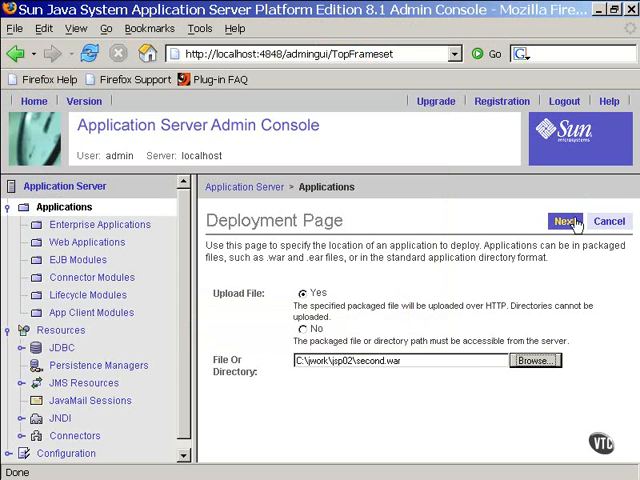
# - Continue to Deploy Web Module for second.war, enable the Verifier, and submit
pyautogui.click(568, 221)
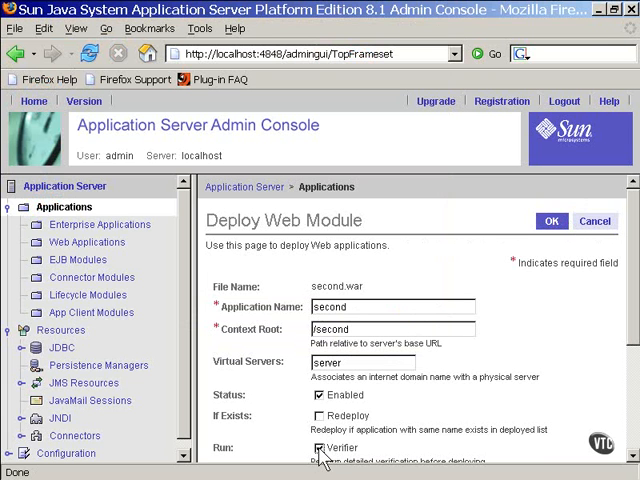
pyautogui.click(319, 447)
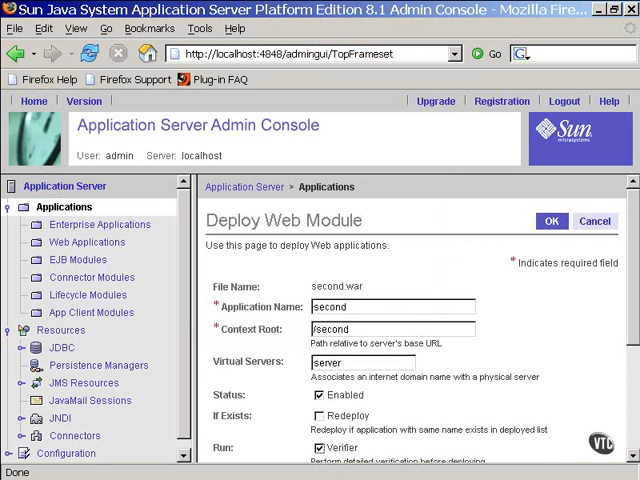
pyautogui.click(551, 221)
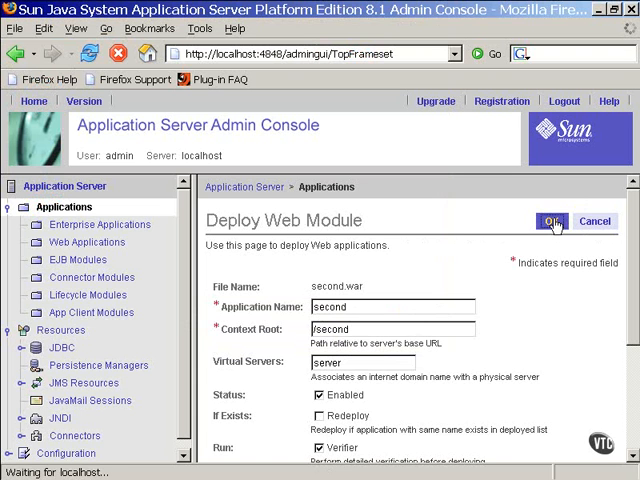
# - Confirm deployment with OK so second appears under Web Applications
pyautogui.click(553, 221)
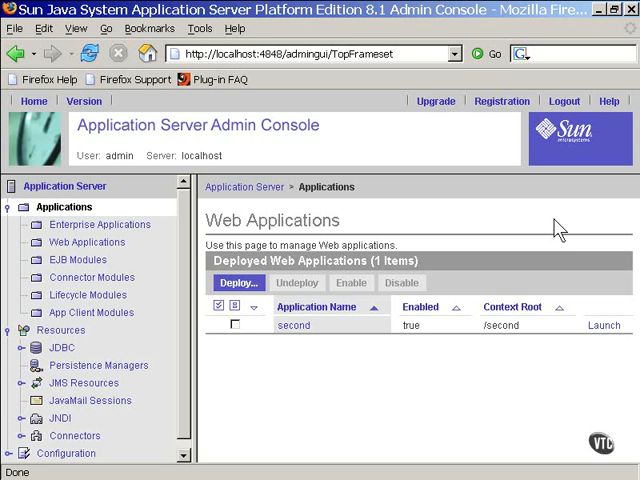
pyautogui.moveTo(378, 112)
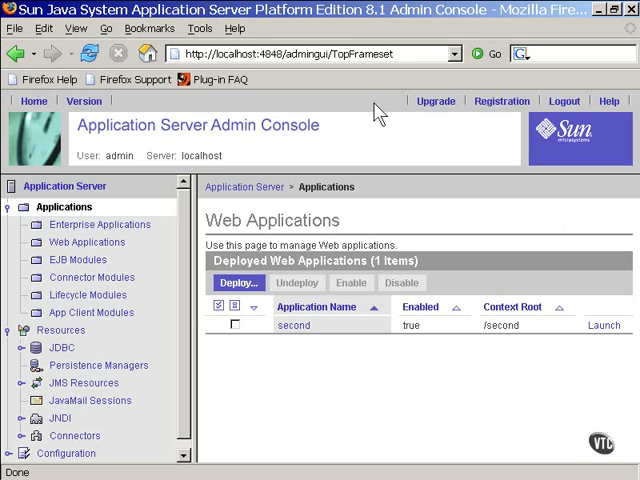